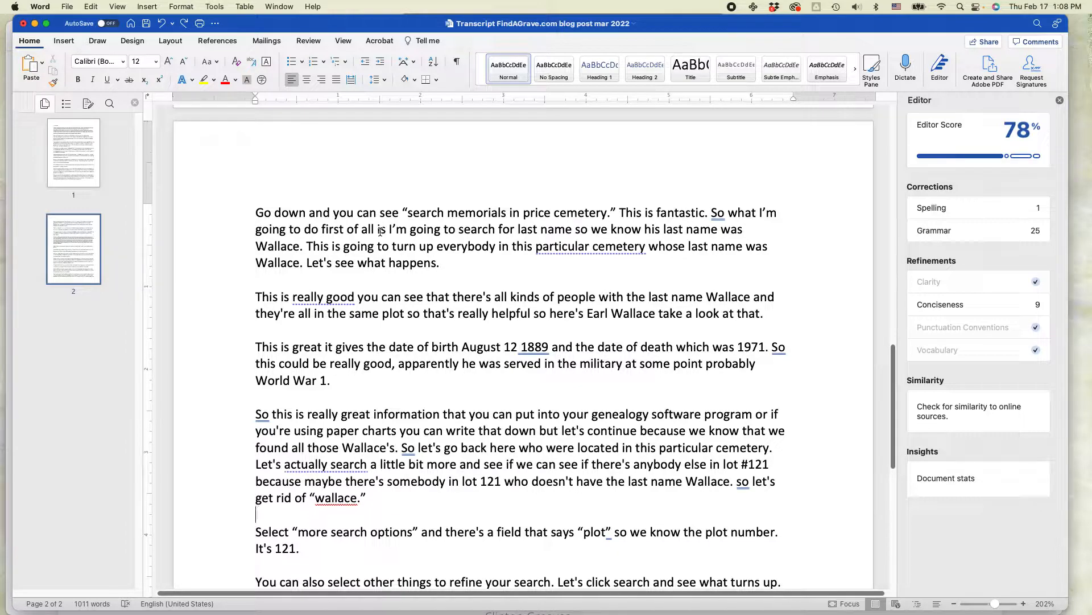
drag(256, 212, 439, 263)
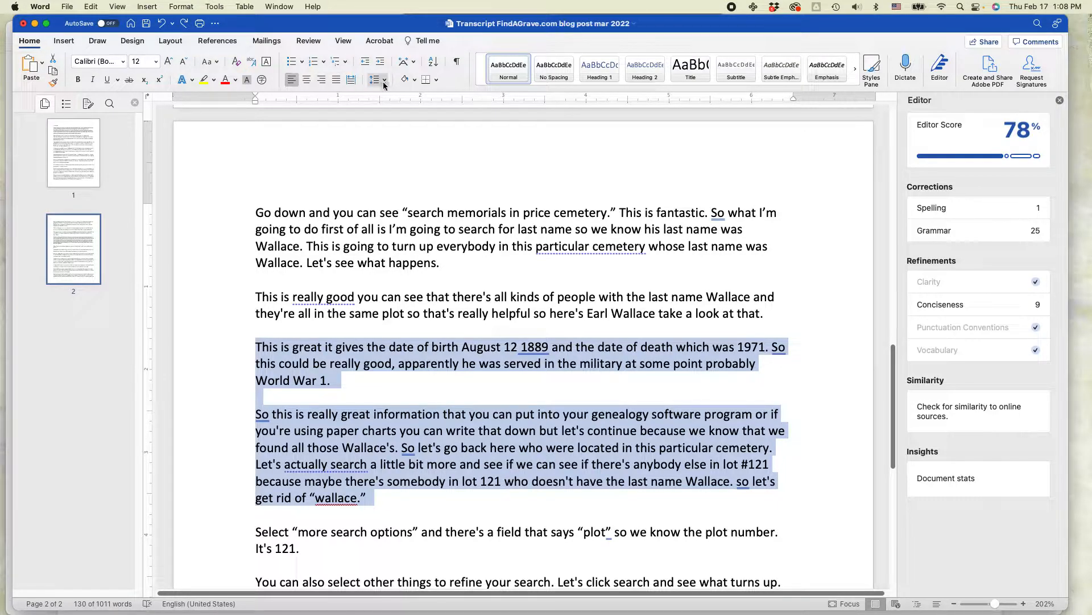
mouse_move(378, 80)
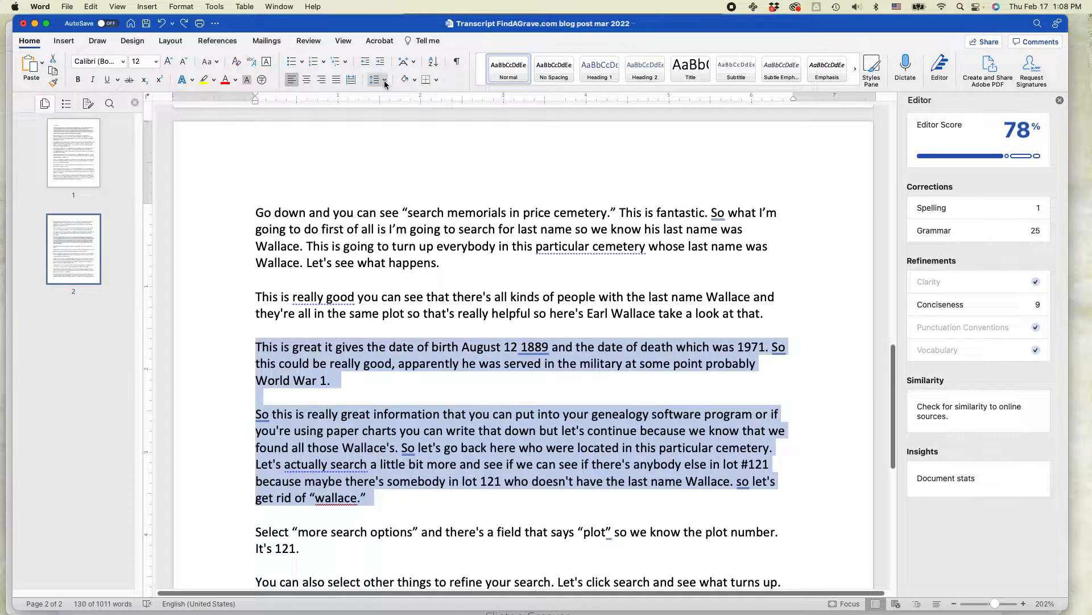
click(379, 80)
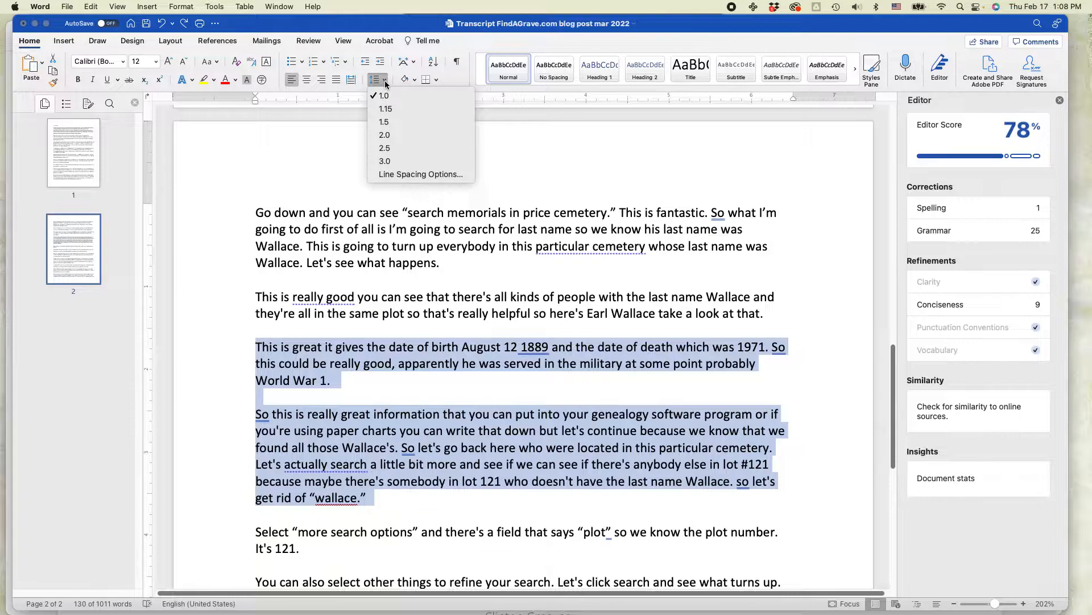
mouse_move(407, 96)
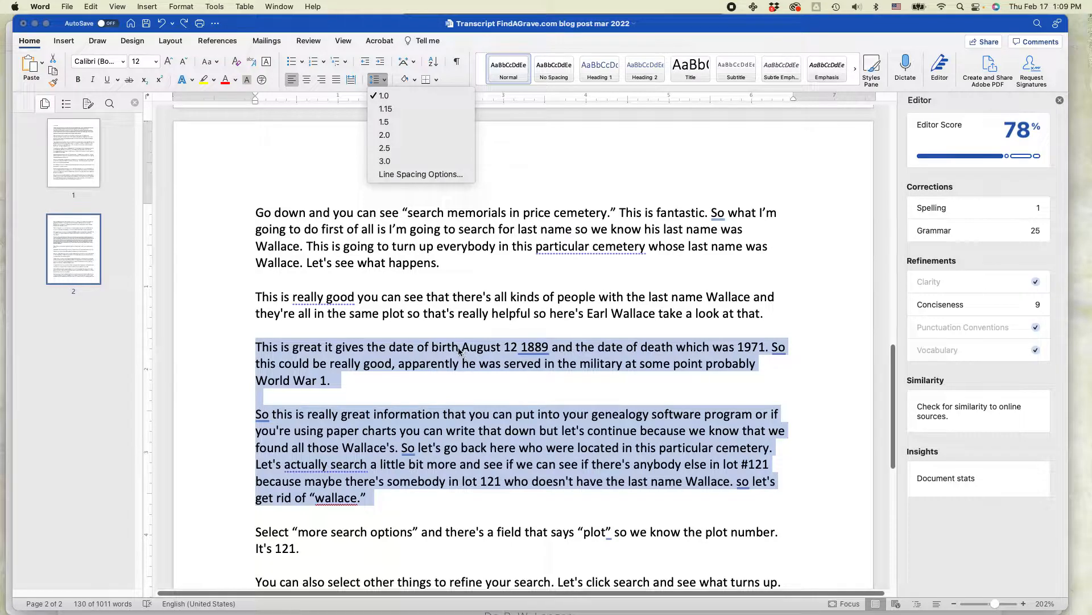
mouse_move(384, 134)
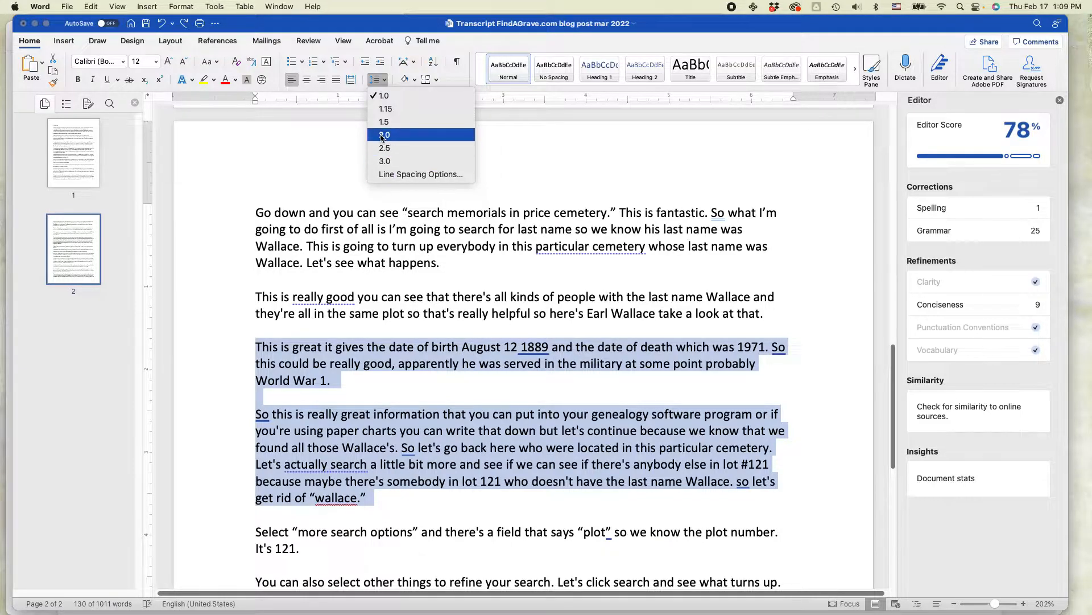
mouse_move(384, 121)
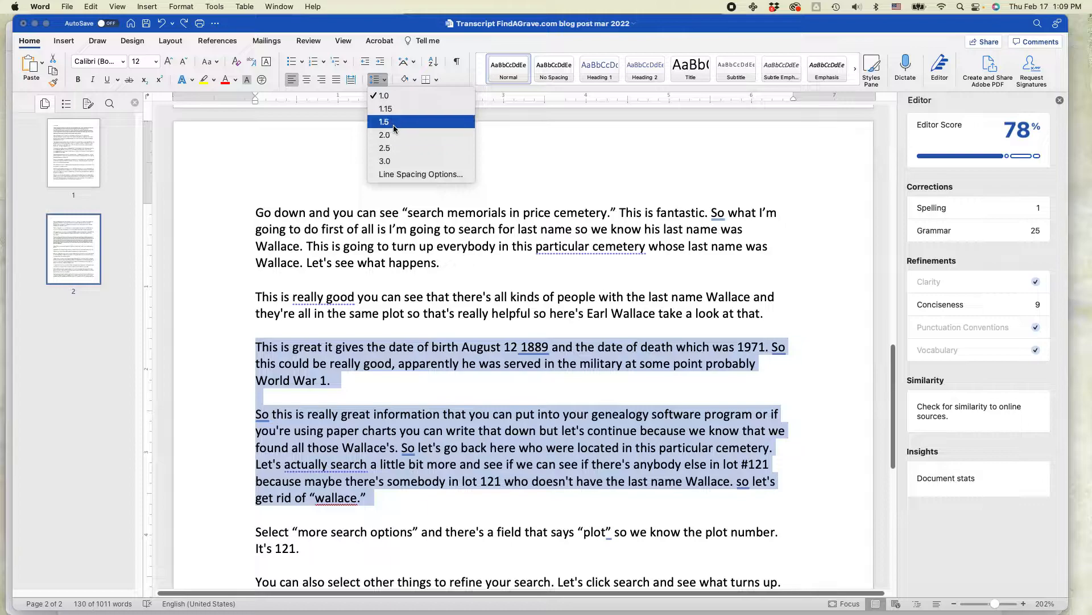
click(383, 121)
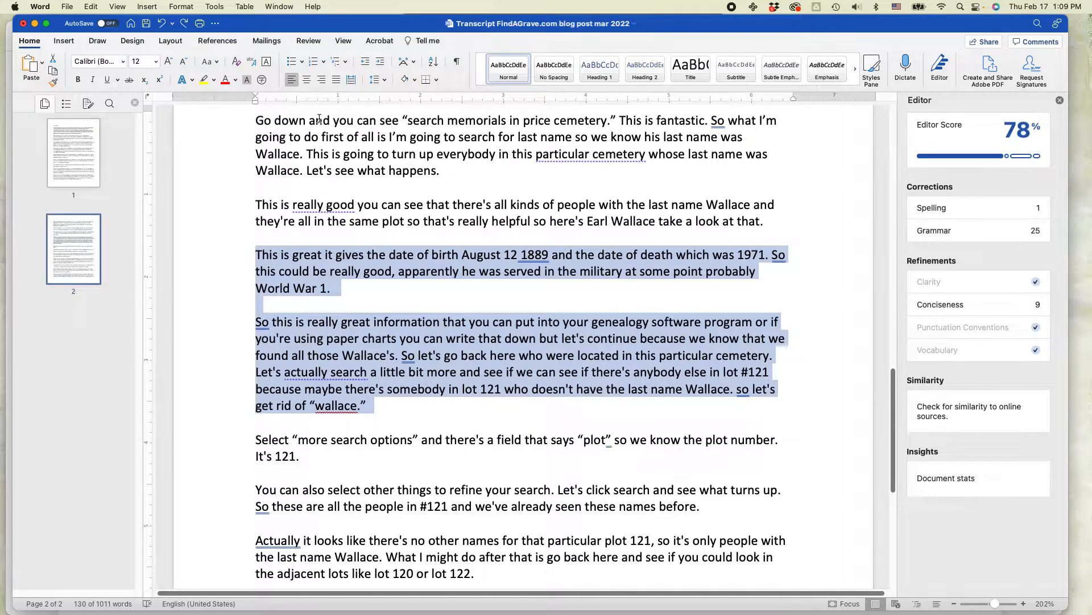
Apply the Double paragraph spacing preset from the Design tab to the whole document
click(131, 41)
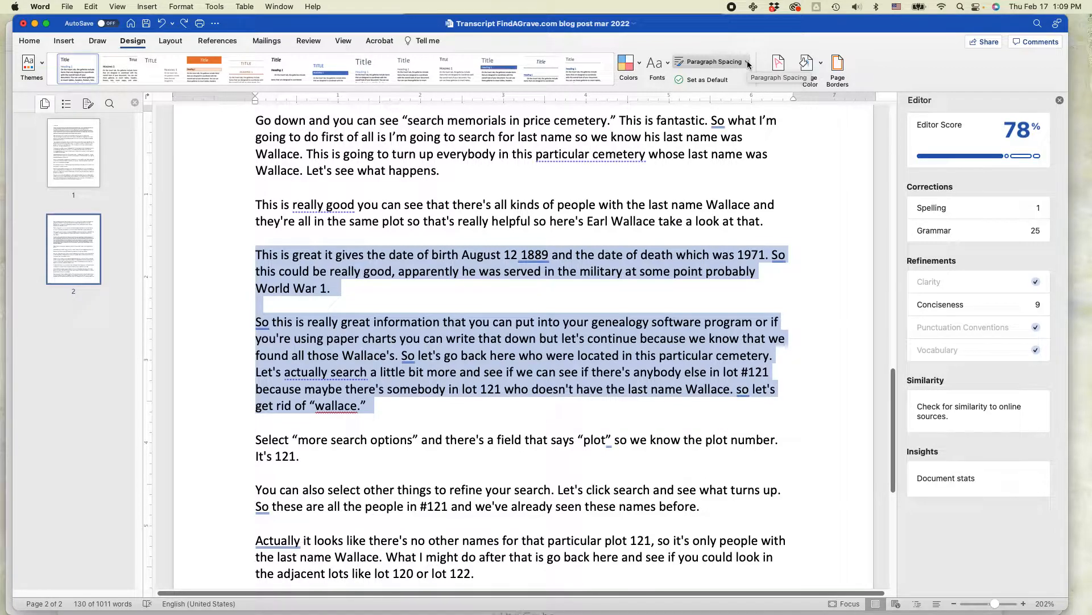
click(711, 61)
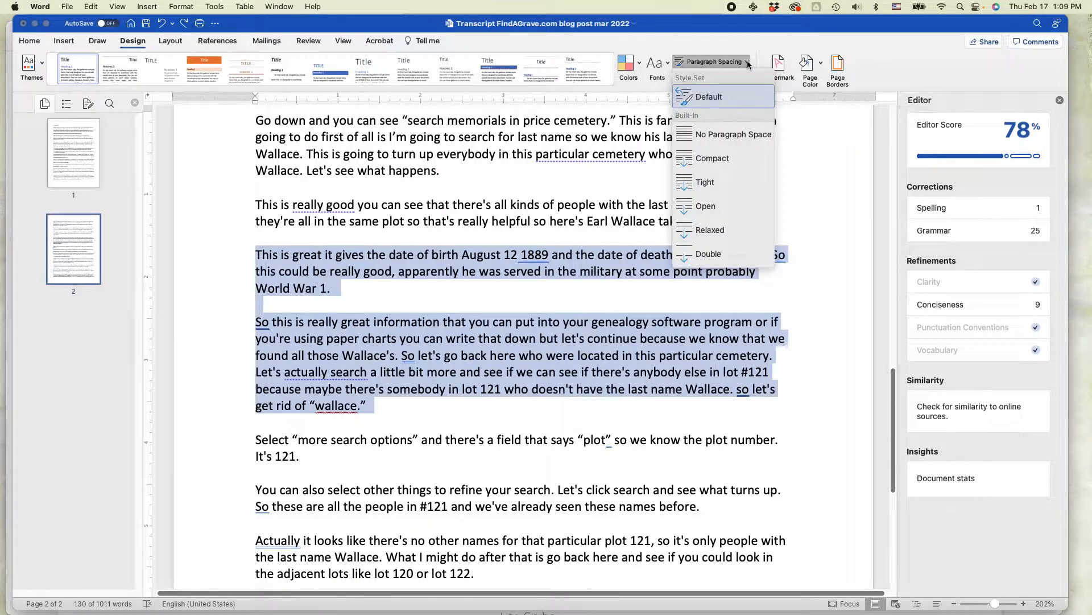
mouse_move(733, 133)
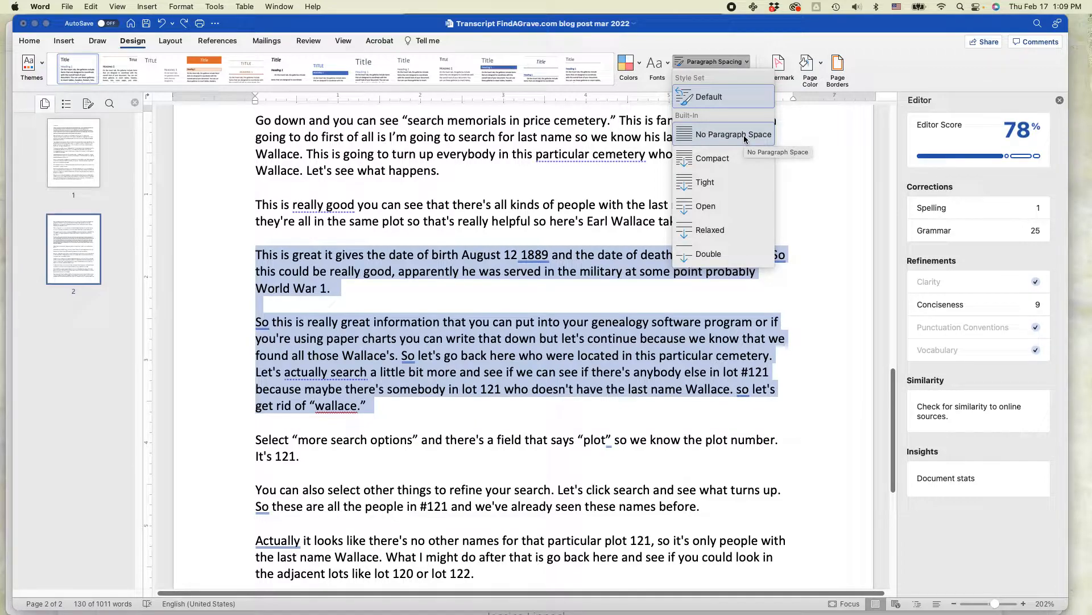
mouse_move(713, 158)
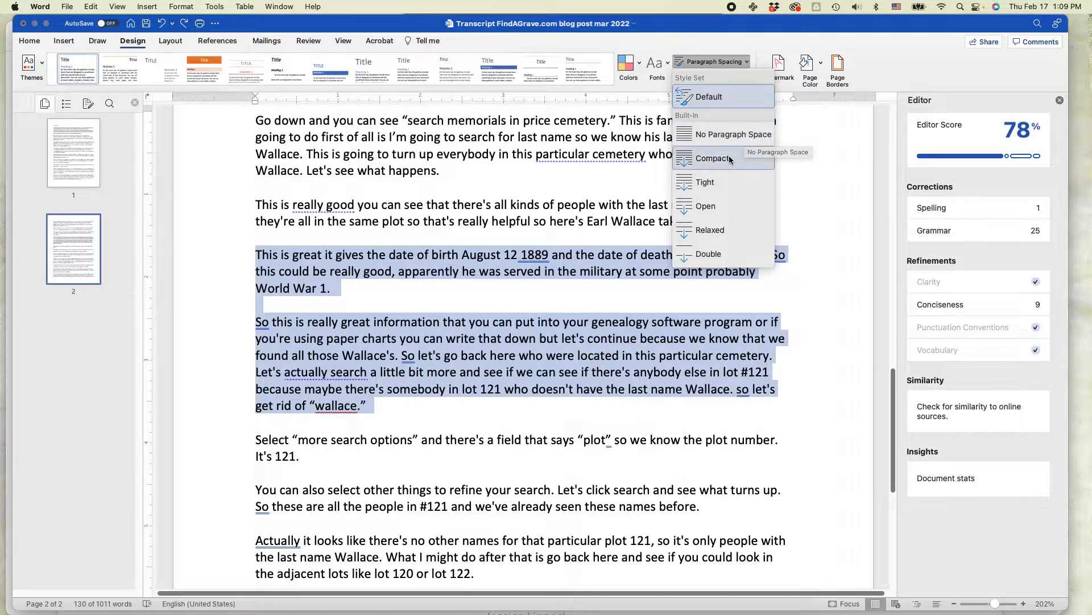
mouse_move(709, 230)
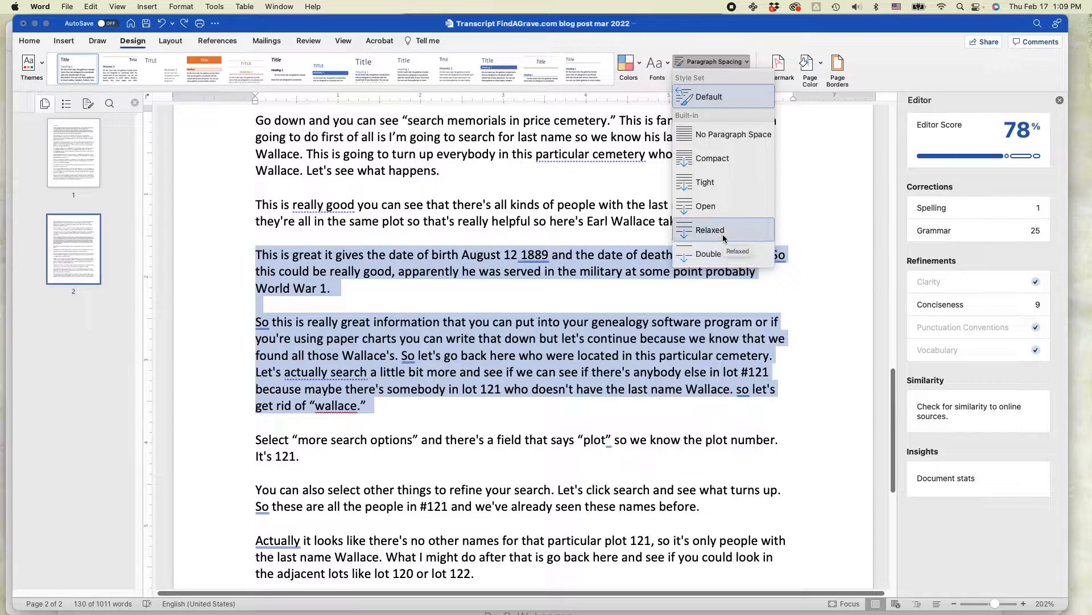
mouse_move(712, 158)
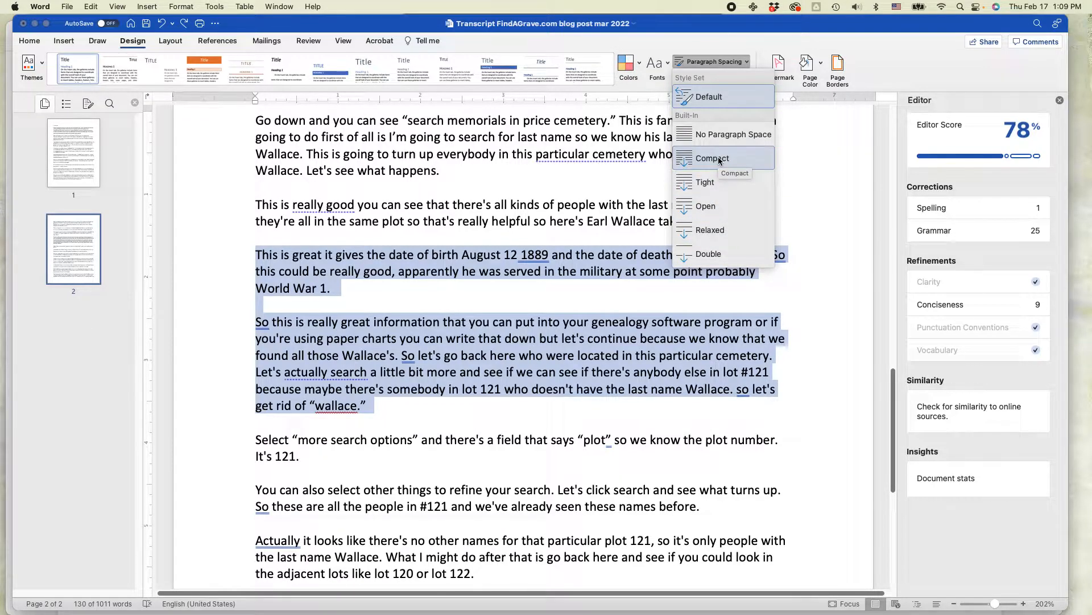
click(712, 158)
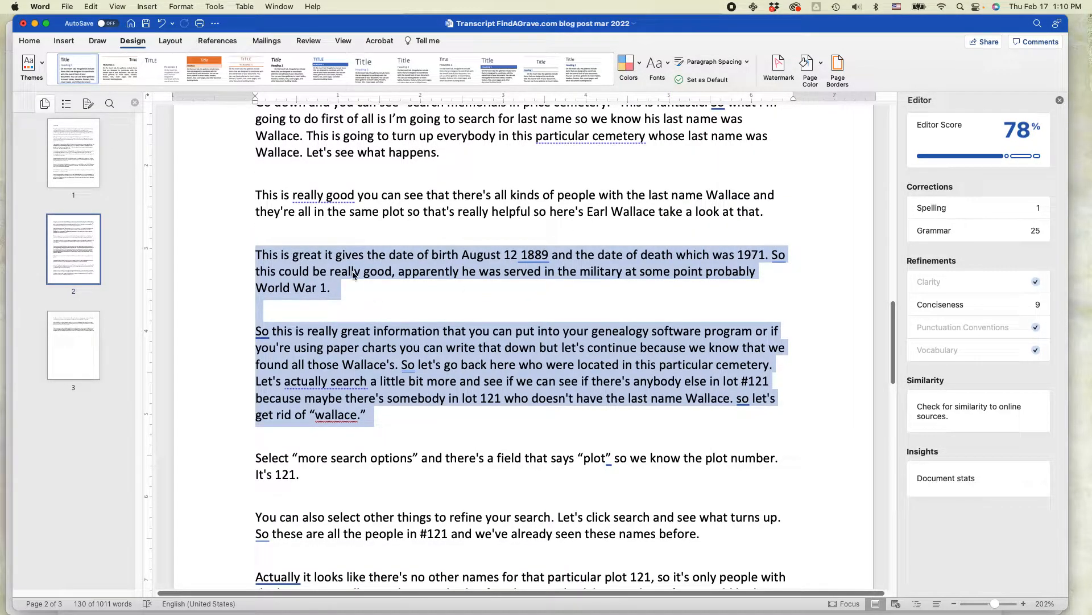
mouse_move(760, 63)
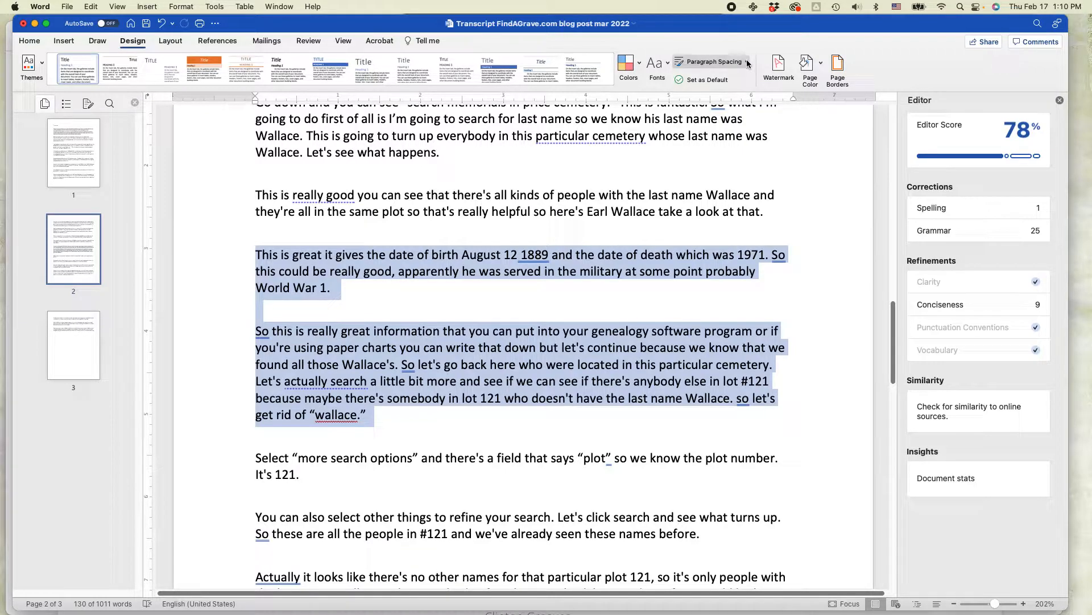
click(711, 62)
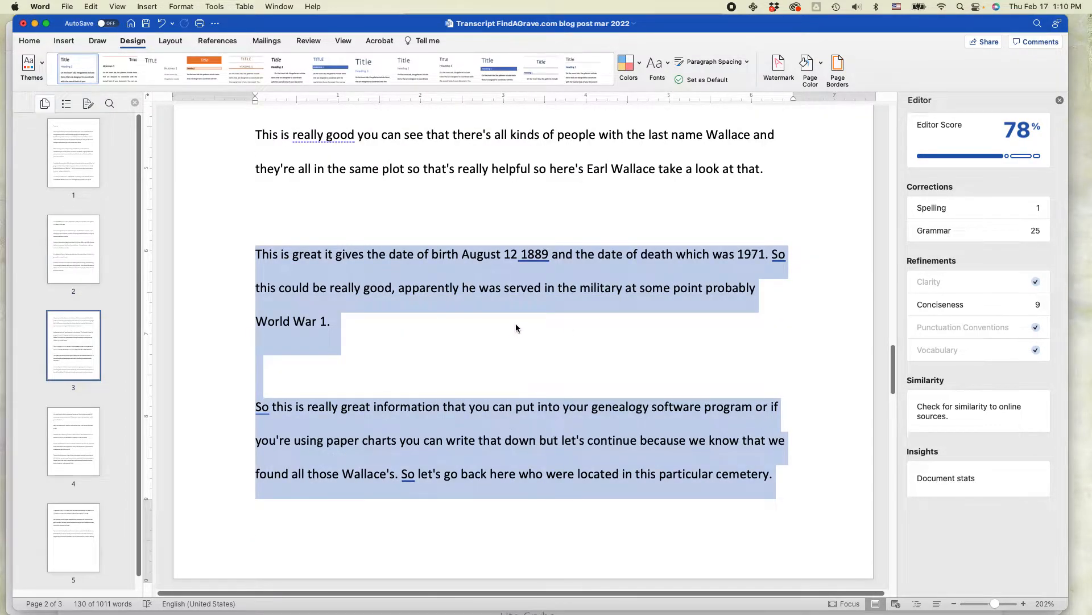
Give the FindAGrave.com index paragraph 1.15 line spacing
scroll(down, 3)
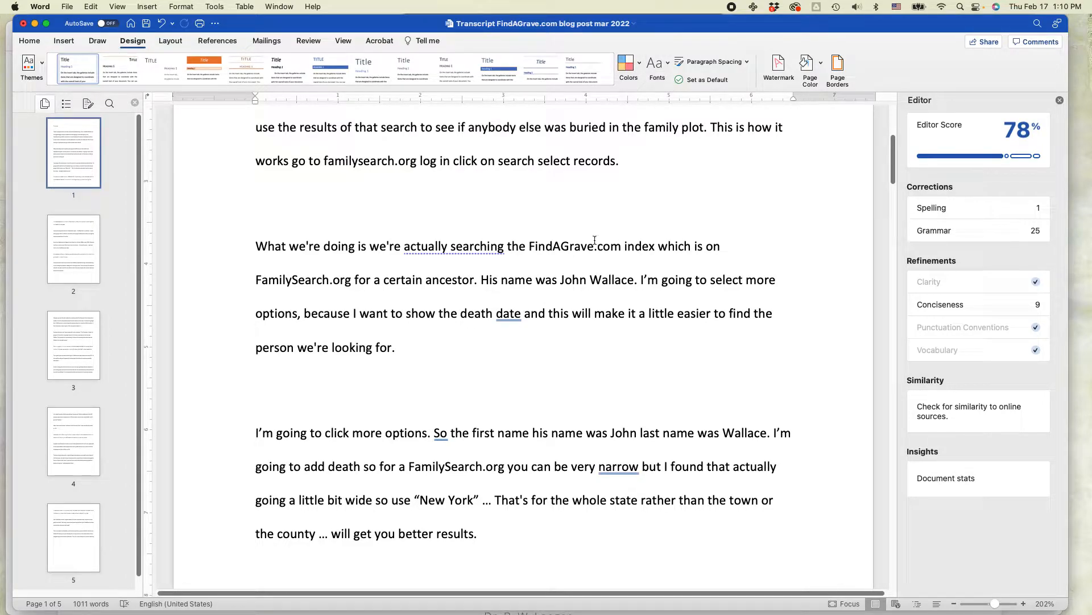
click(29, 41)
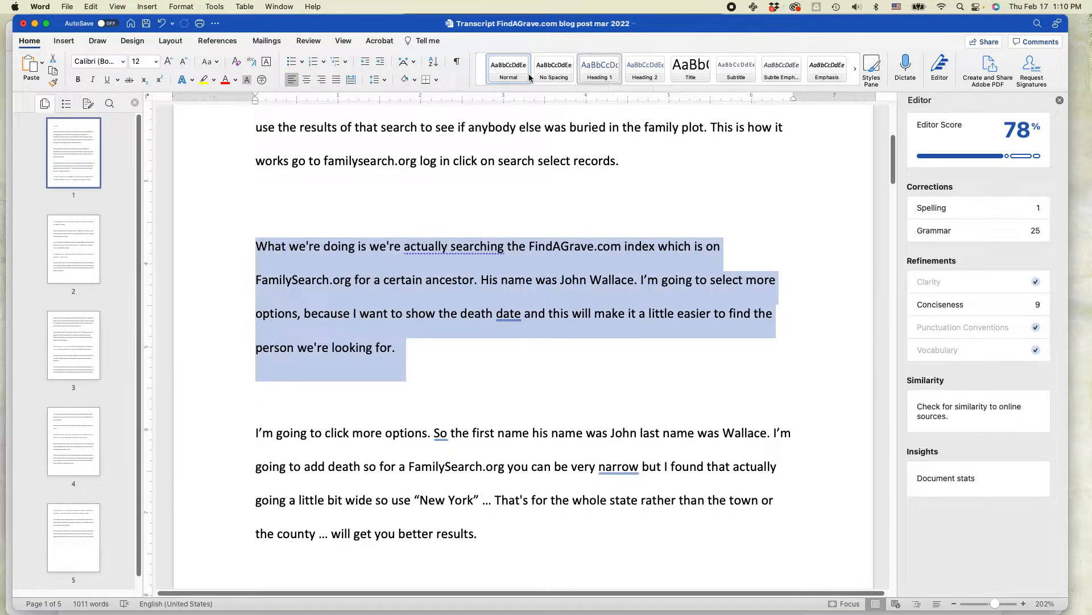
click(375, 79)
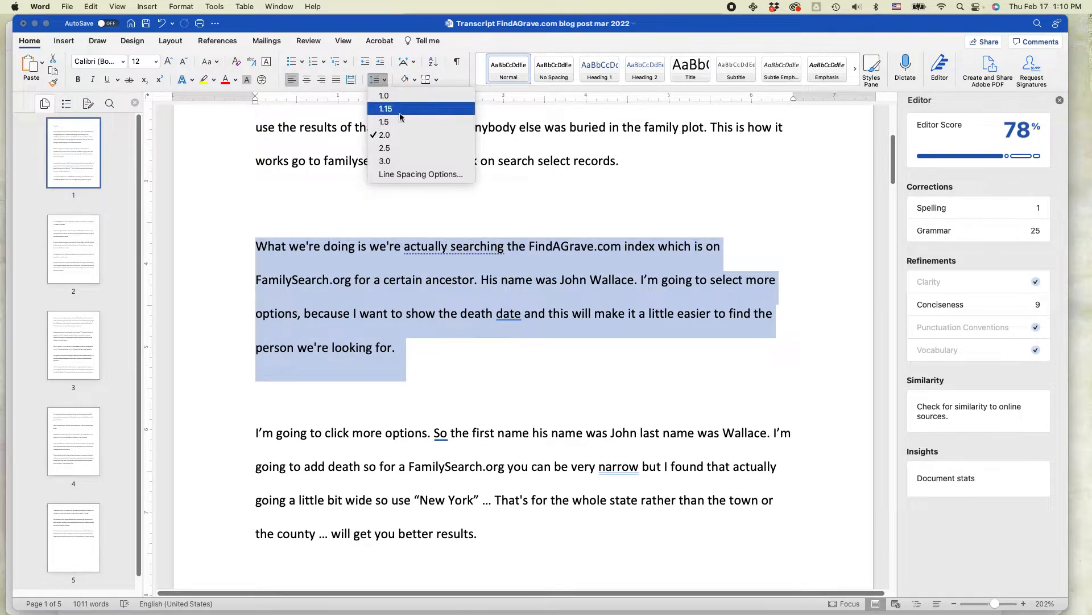
click(385, 96)
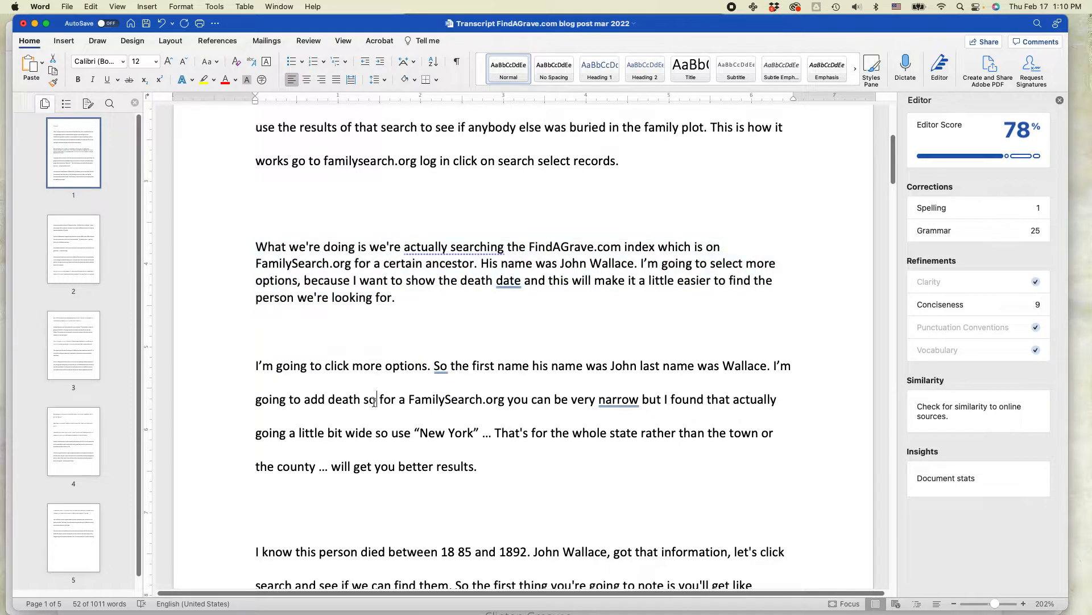
Switch to Safari showing the Word In 30 Minutes website
scroll(down, 3)
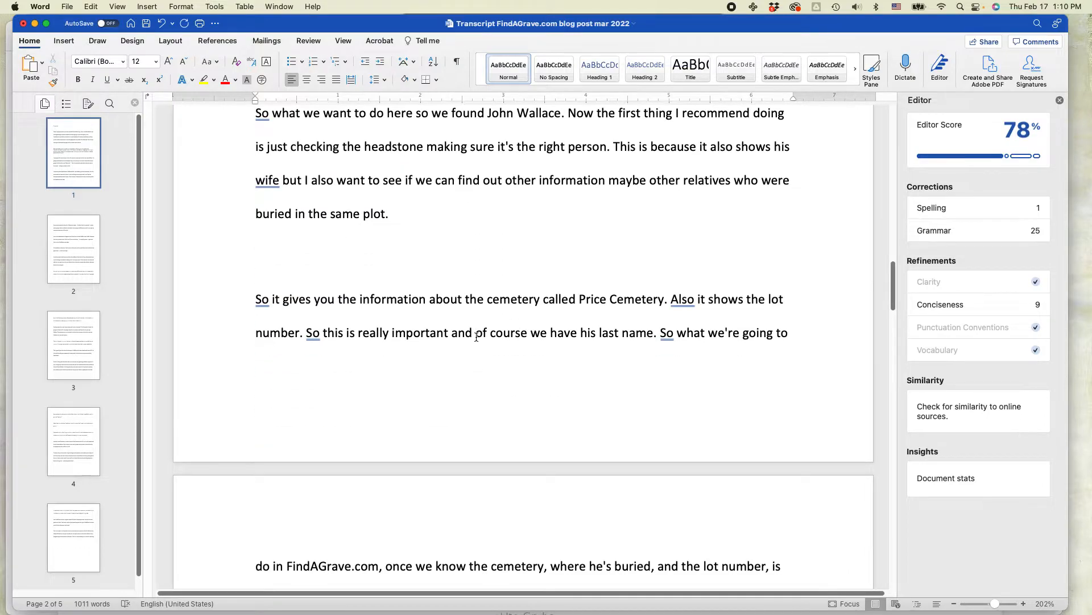
click(133, 40)
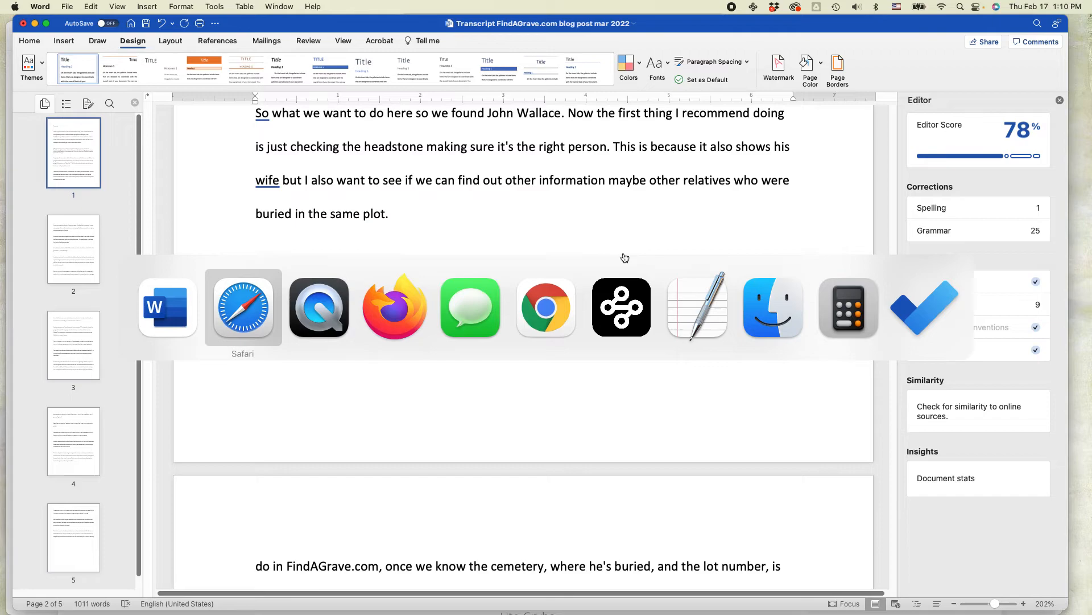
click(242, 307)
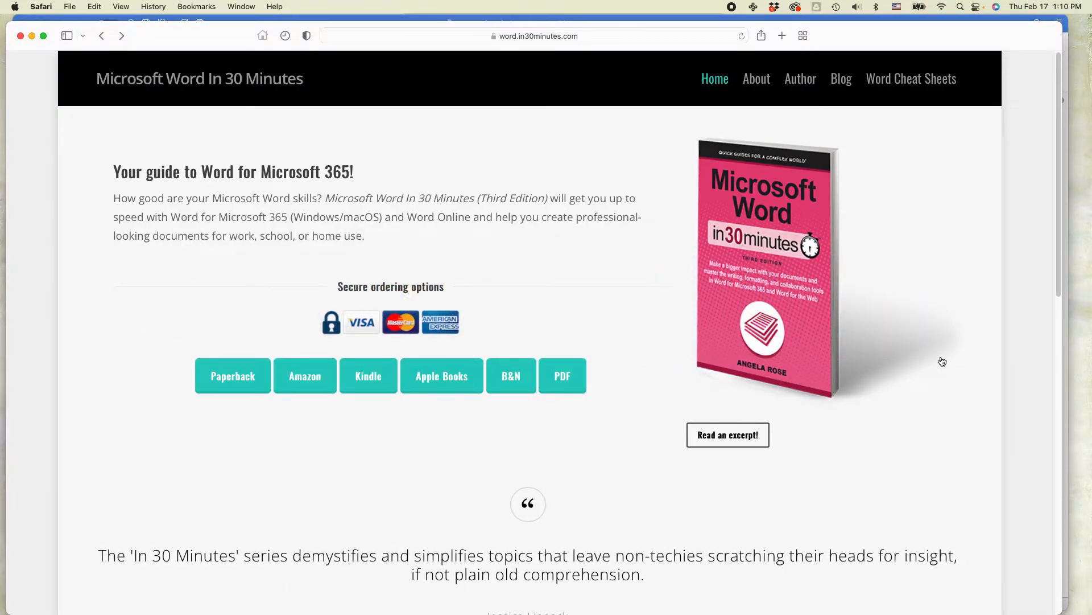